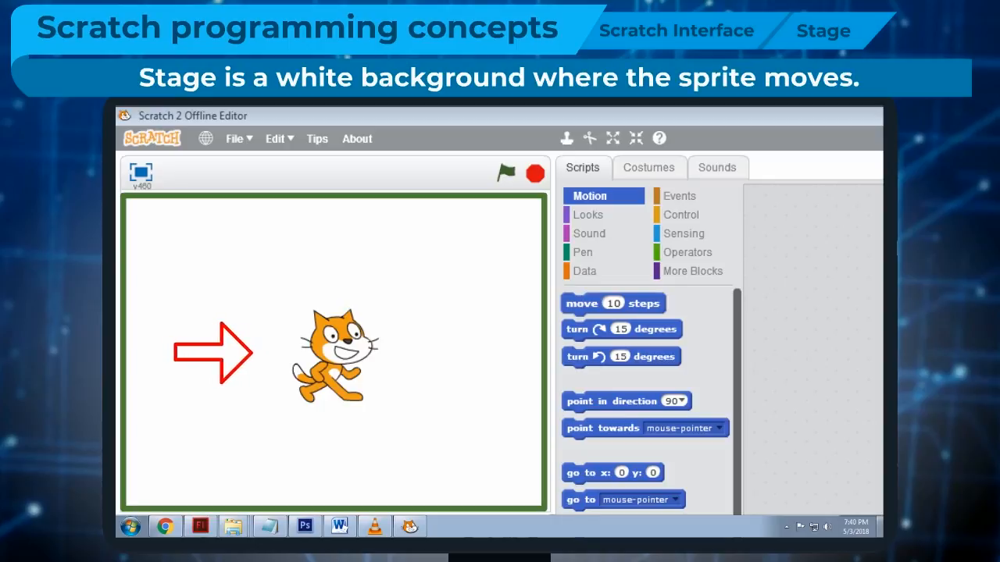
# Drag the cat sprite to the right on the stage and return it to its starting spot
pyautogui.moveTo(331, 356); pyautogui.dragTo(434, 359)
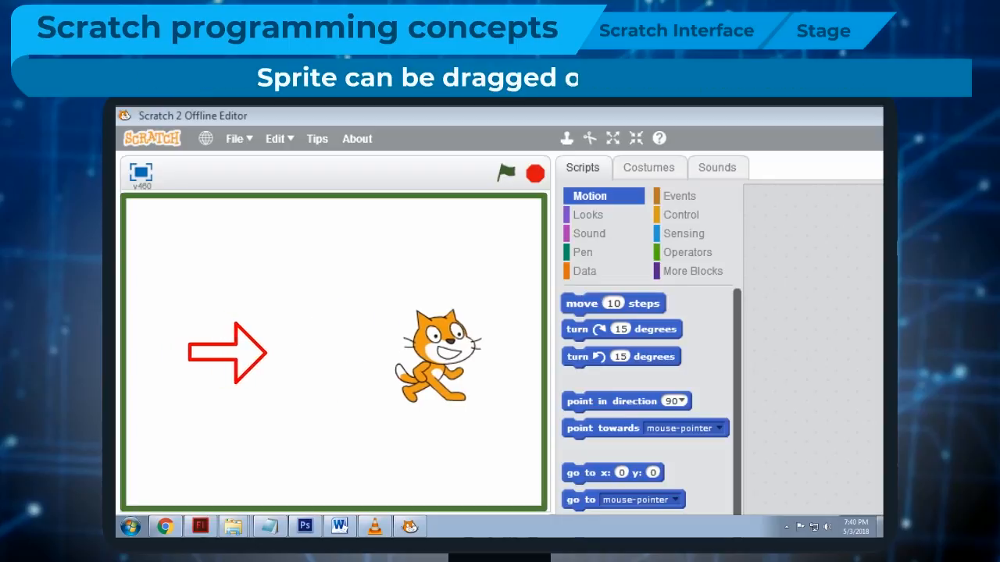
pyautogui.moveTo(434, 356); pyautogui.dragTo(331, 356)
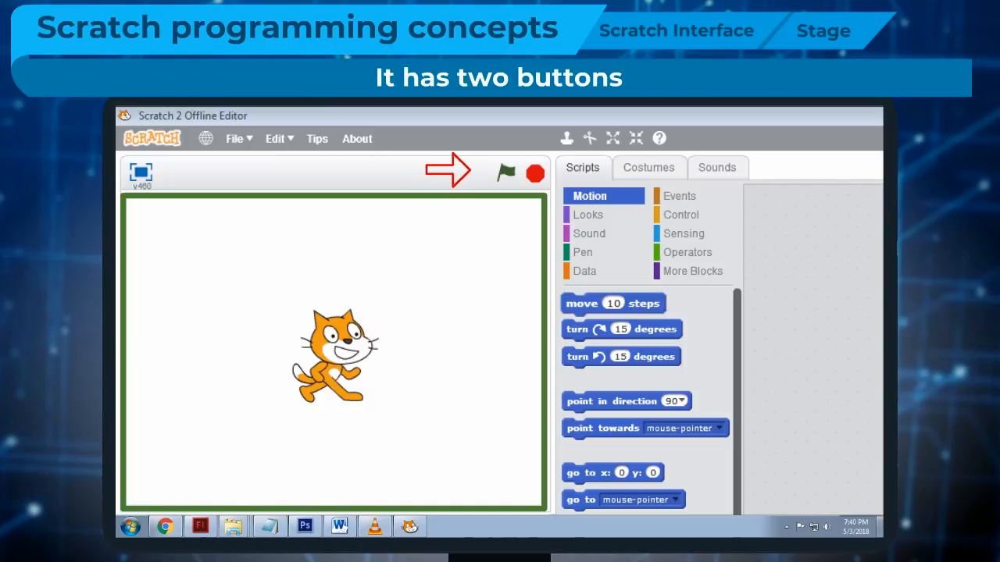
pyautogui.click(506, 171)
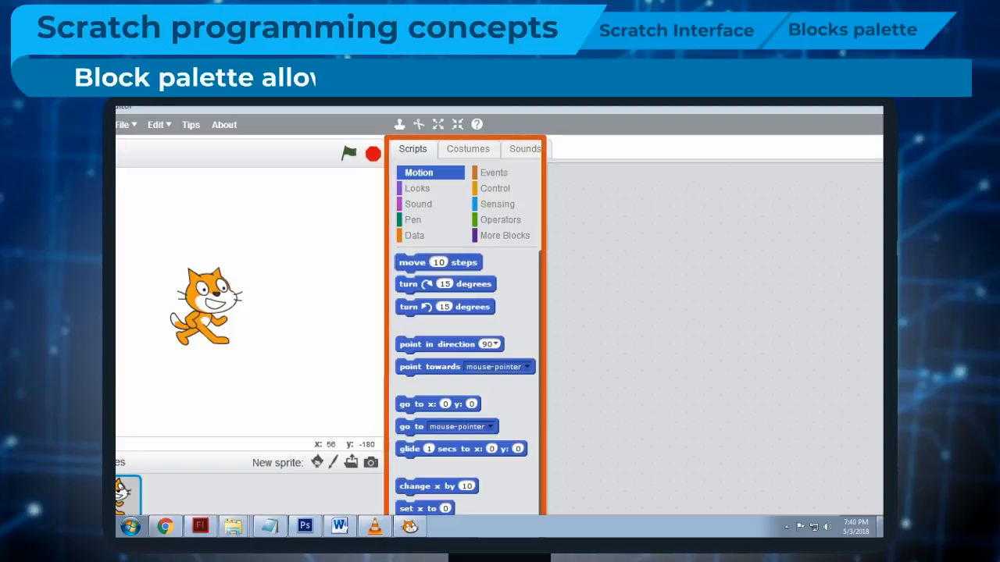
# Add a 'move 10 steps' block and a second Motion block to the Scripts area
pyautogui.moveTo(437, 263); pyautogui.dragTo(624, 262)
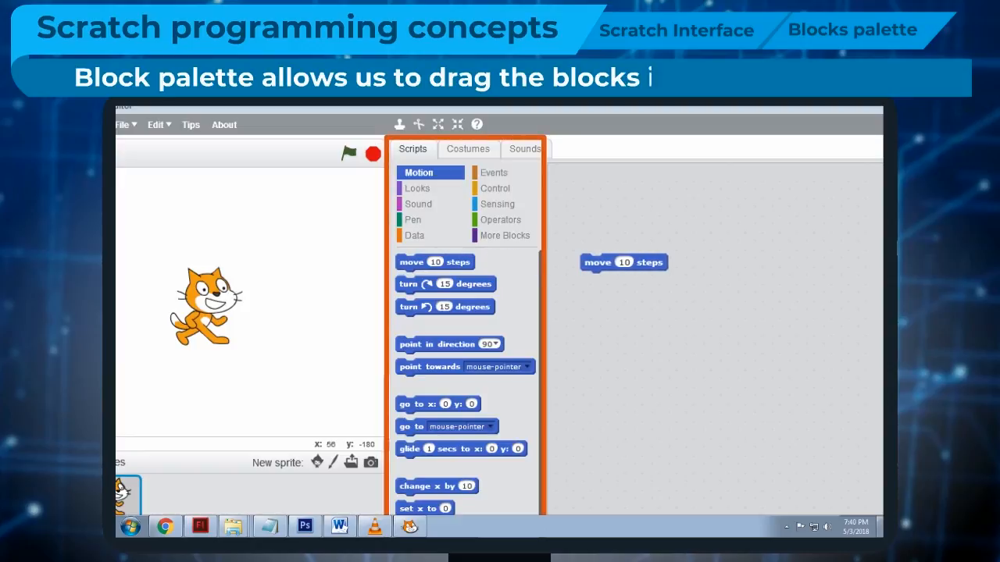
pyautogui.moveTo(445, 284); pyautogui.dragTo(631, 285)
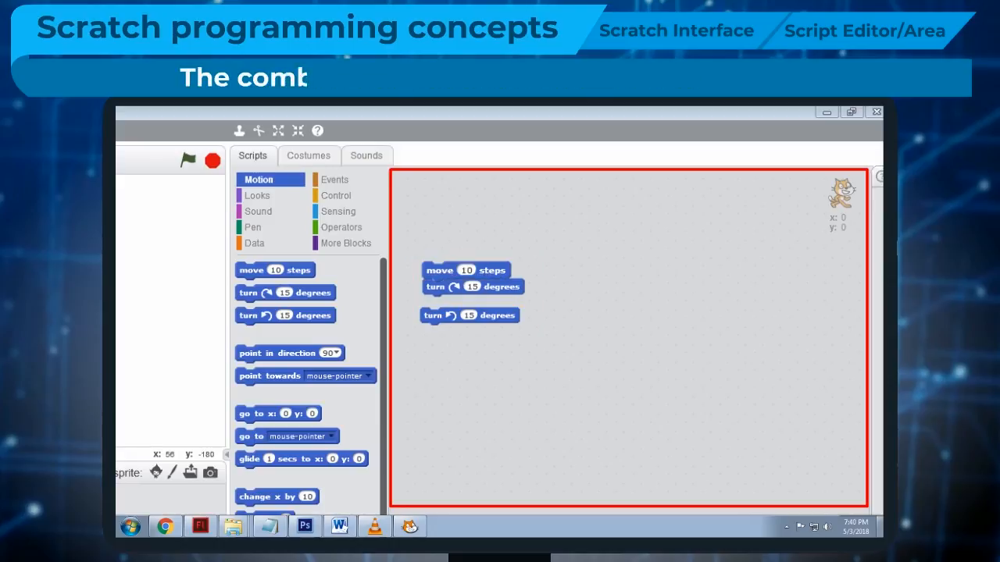
# Snap the 'turn 15 degrees' block under 'move 10 steps' to join them into one script
pyautogui.moveTo(468, 315); pyautogui.dragTo(469, 301)
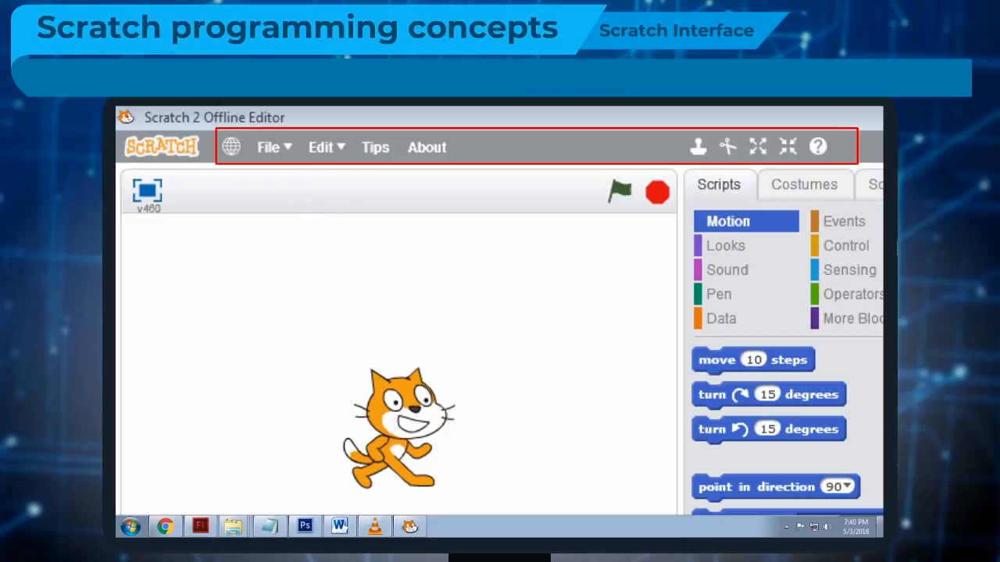
# Show the File menu's New, Open, Save and Save as commands, then the Edit menu
pyautogui.click(269, 147)
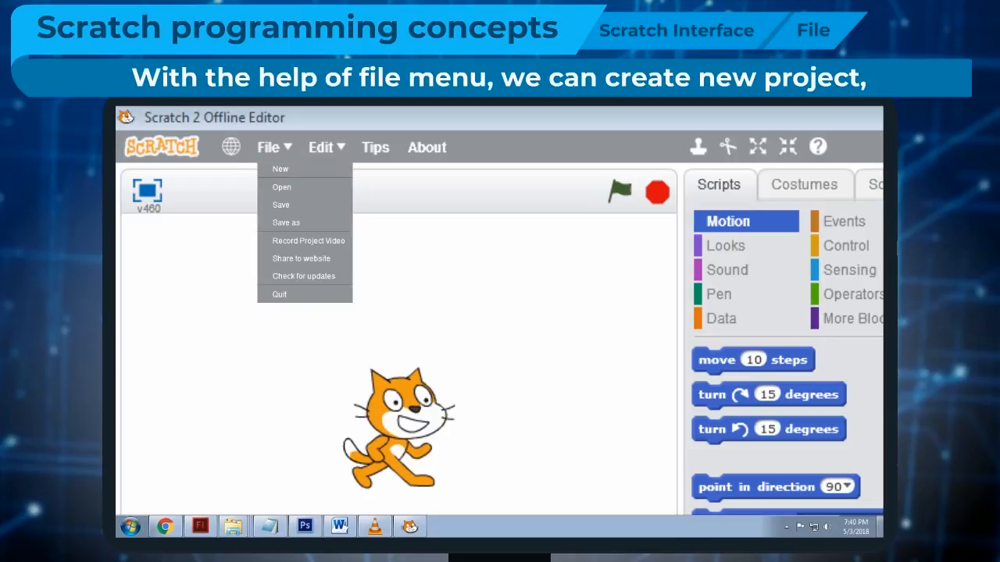
pyautogui.moveTo(280, 169)
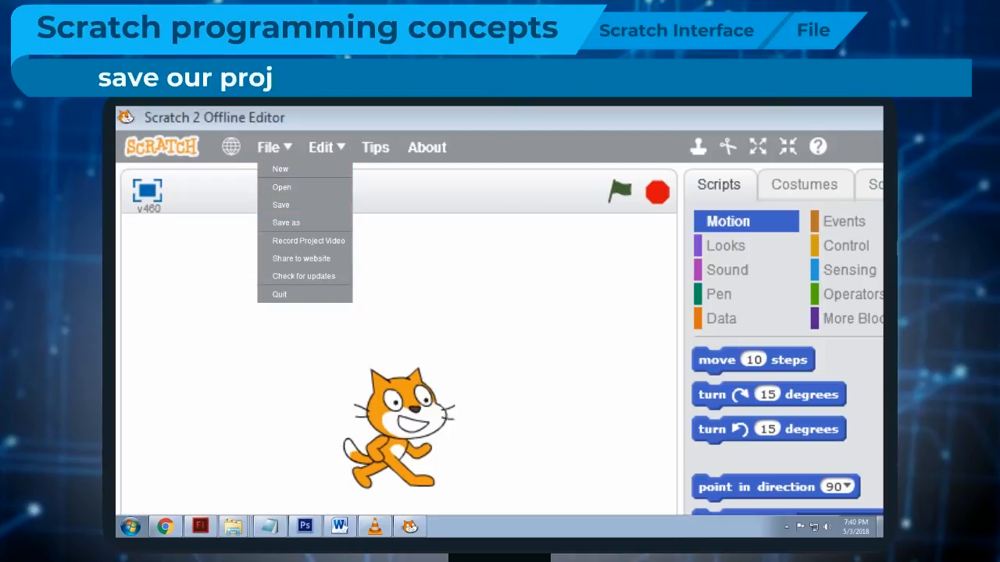
pyautogui.moveTo(282, 204)
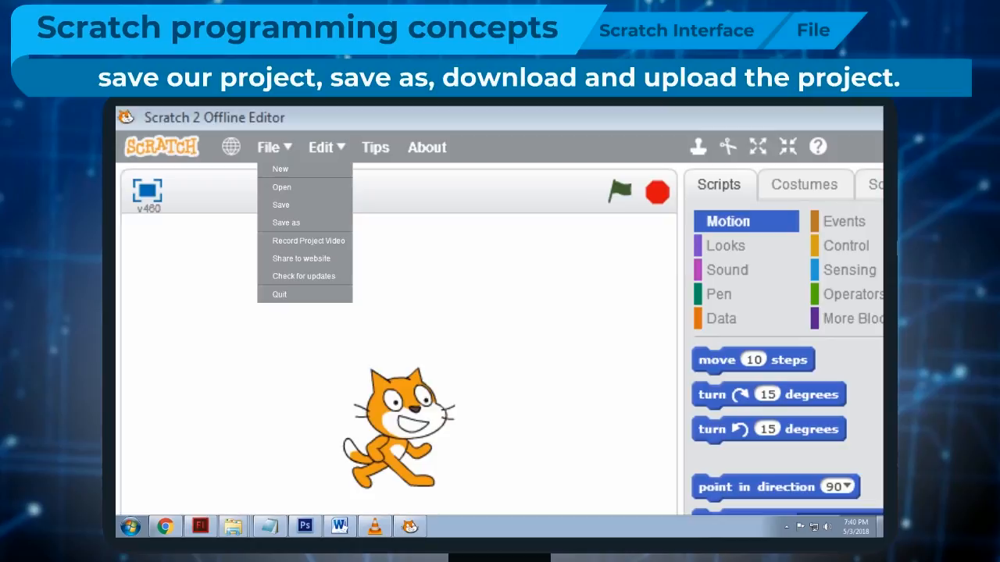
pyautogui.click(322, 146)
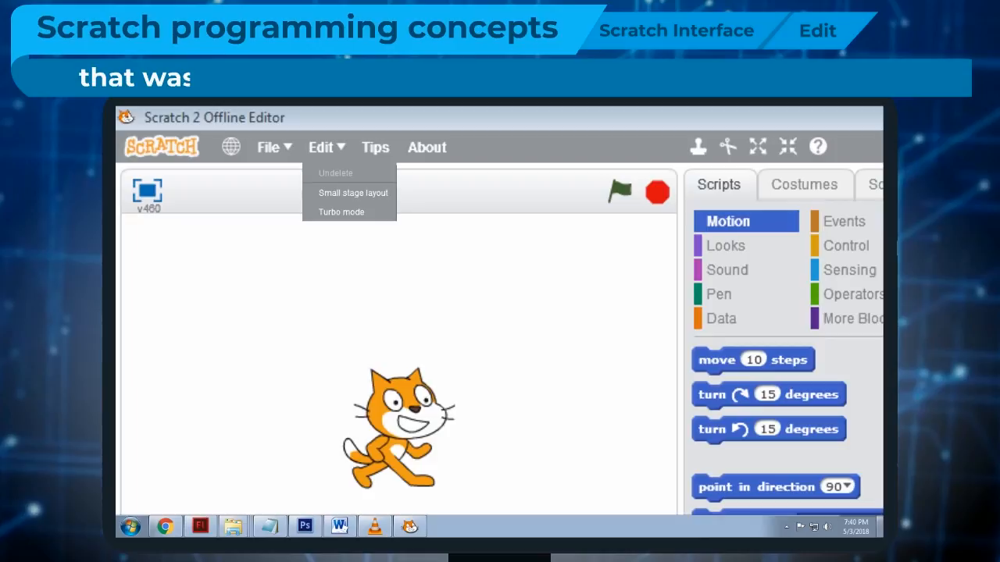
pyautogui.moveTo(350, 172)
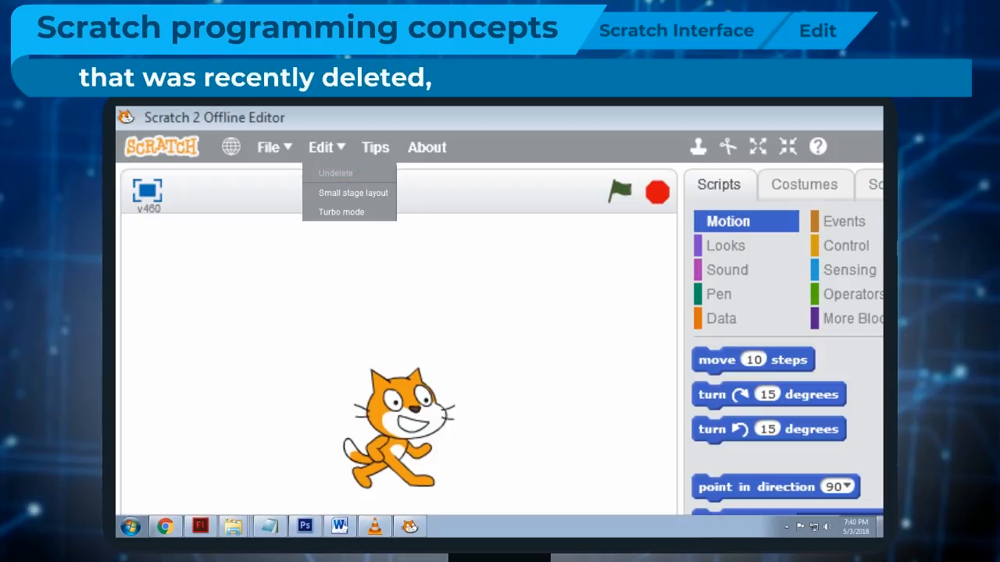
pyautogui.moveTo(348, 193)
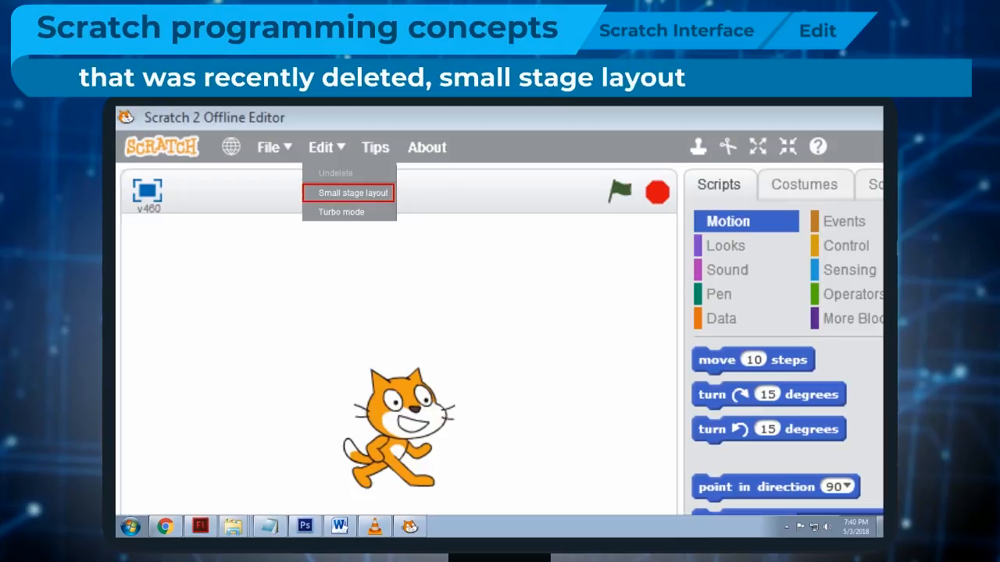